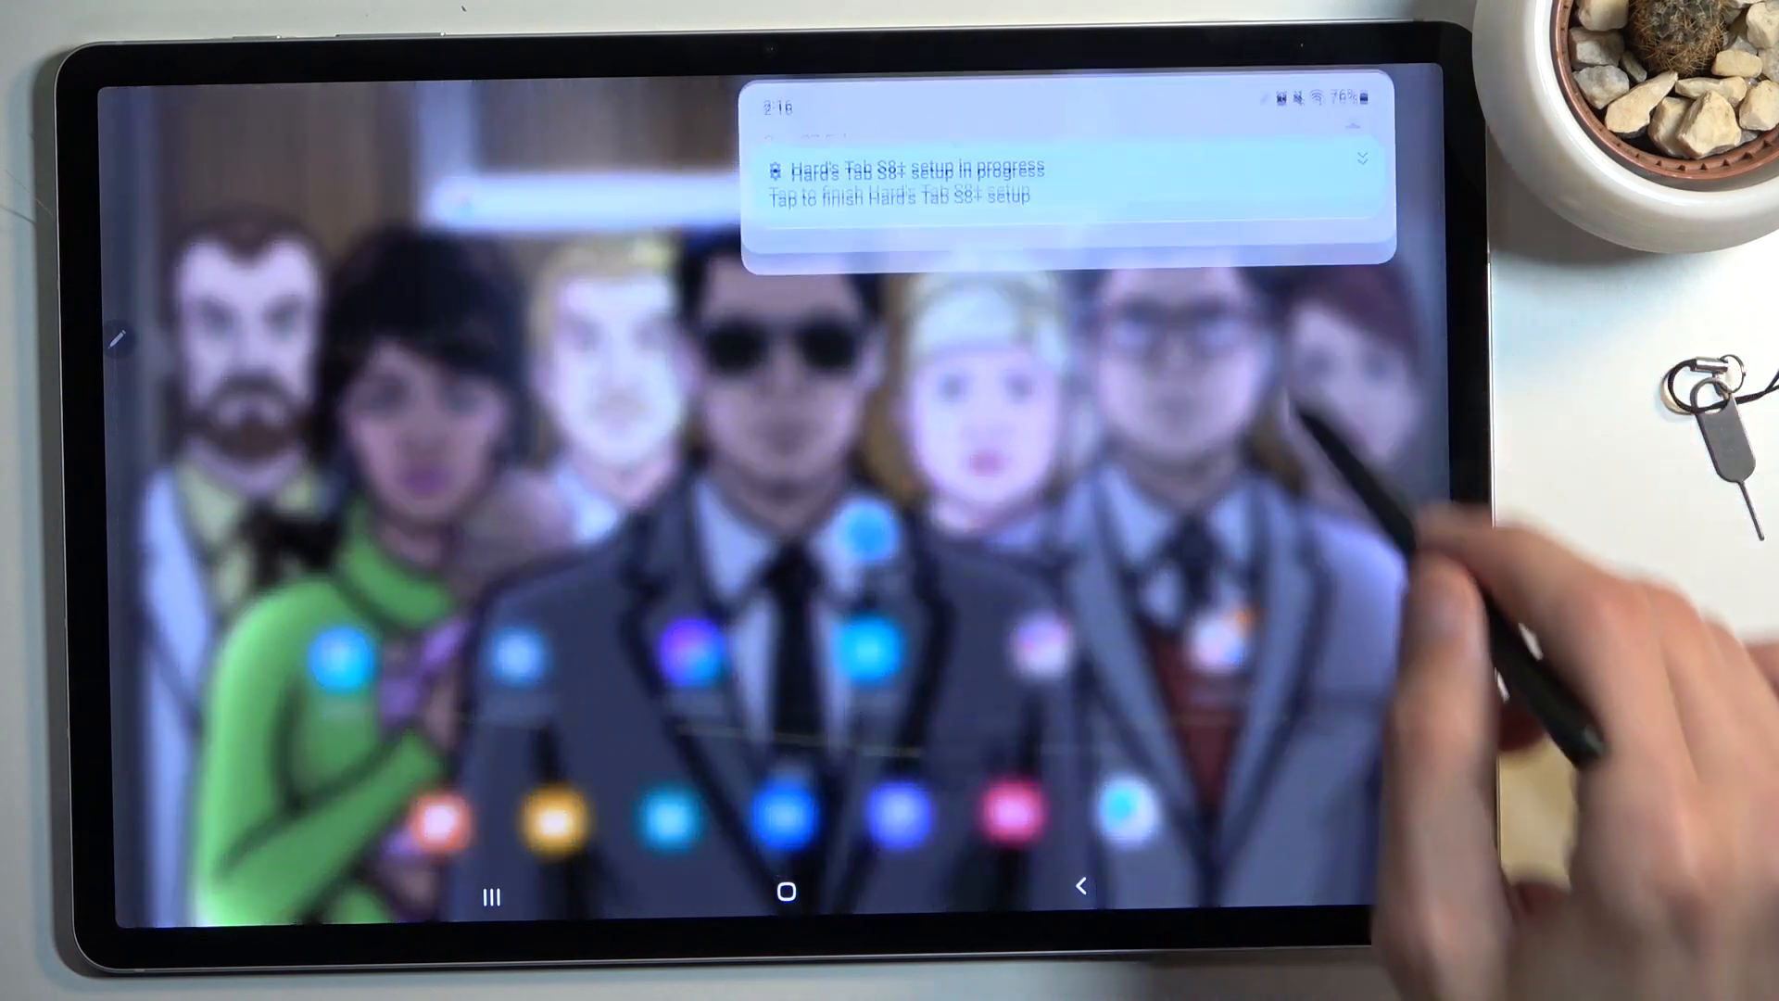
Swipe to the home page holding Bixby, Settings, AR Zone, PENUP and Noteshelf
{"action": "scroll", "scroll_direction": "down", "scroll_amount": 3}
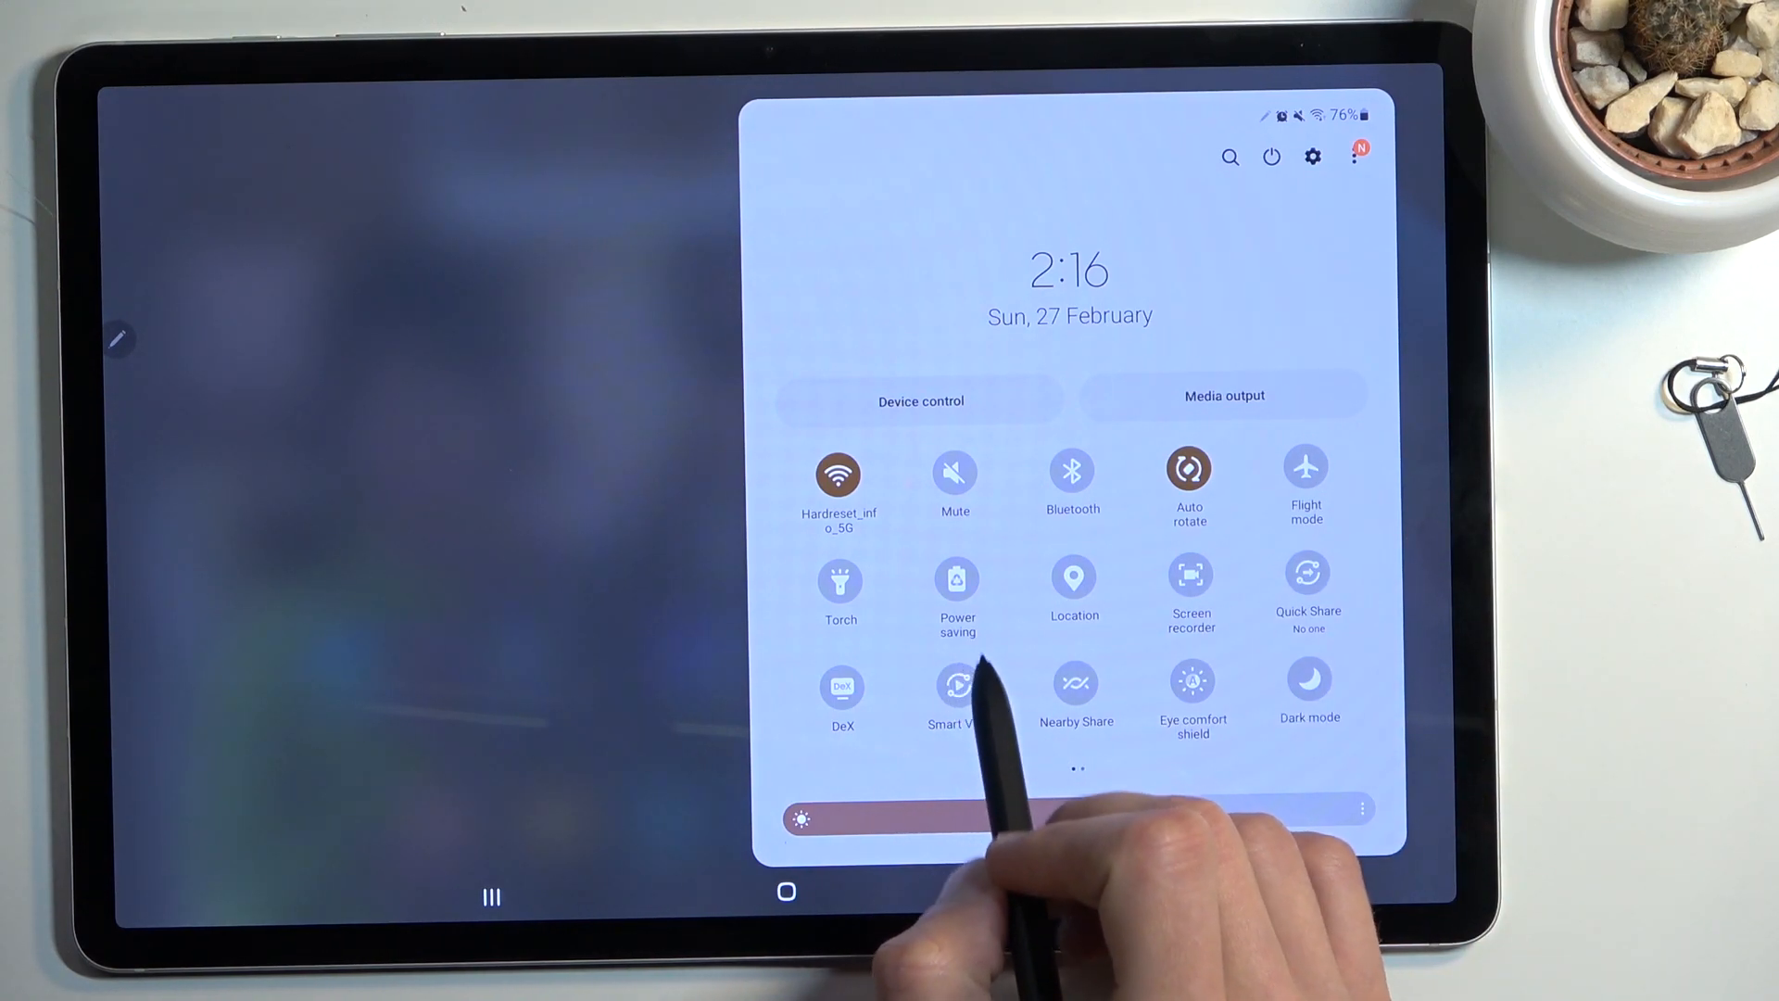
{"action": "left_click", "coordinate": [959, 578]}
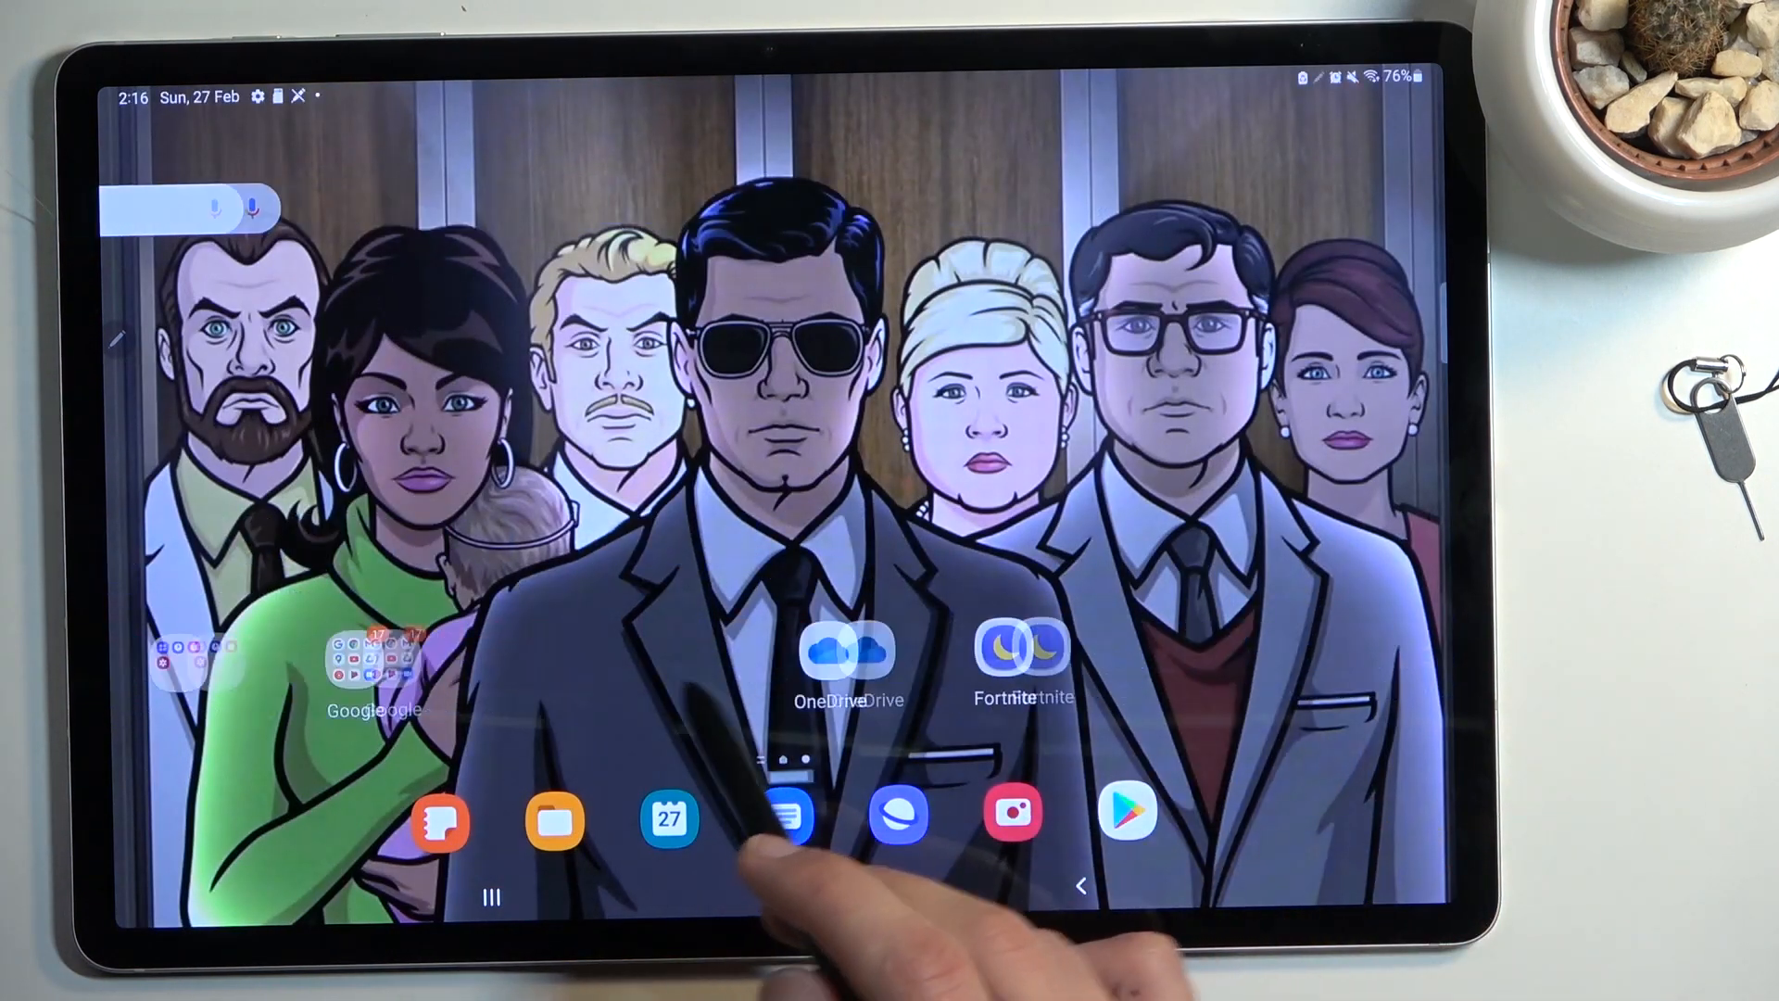
{"action": "scroll", "scroll_direction": "left", "scroll_amount": 3}
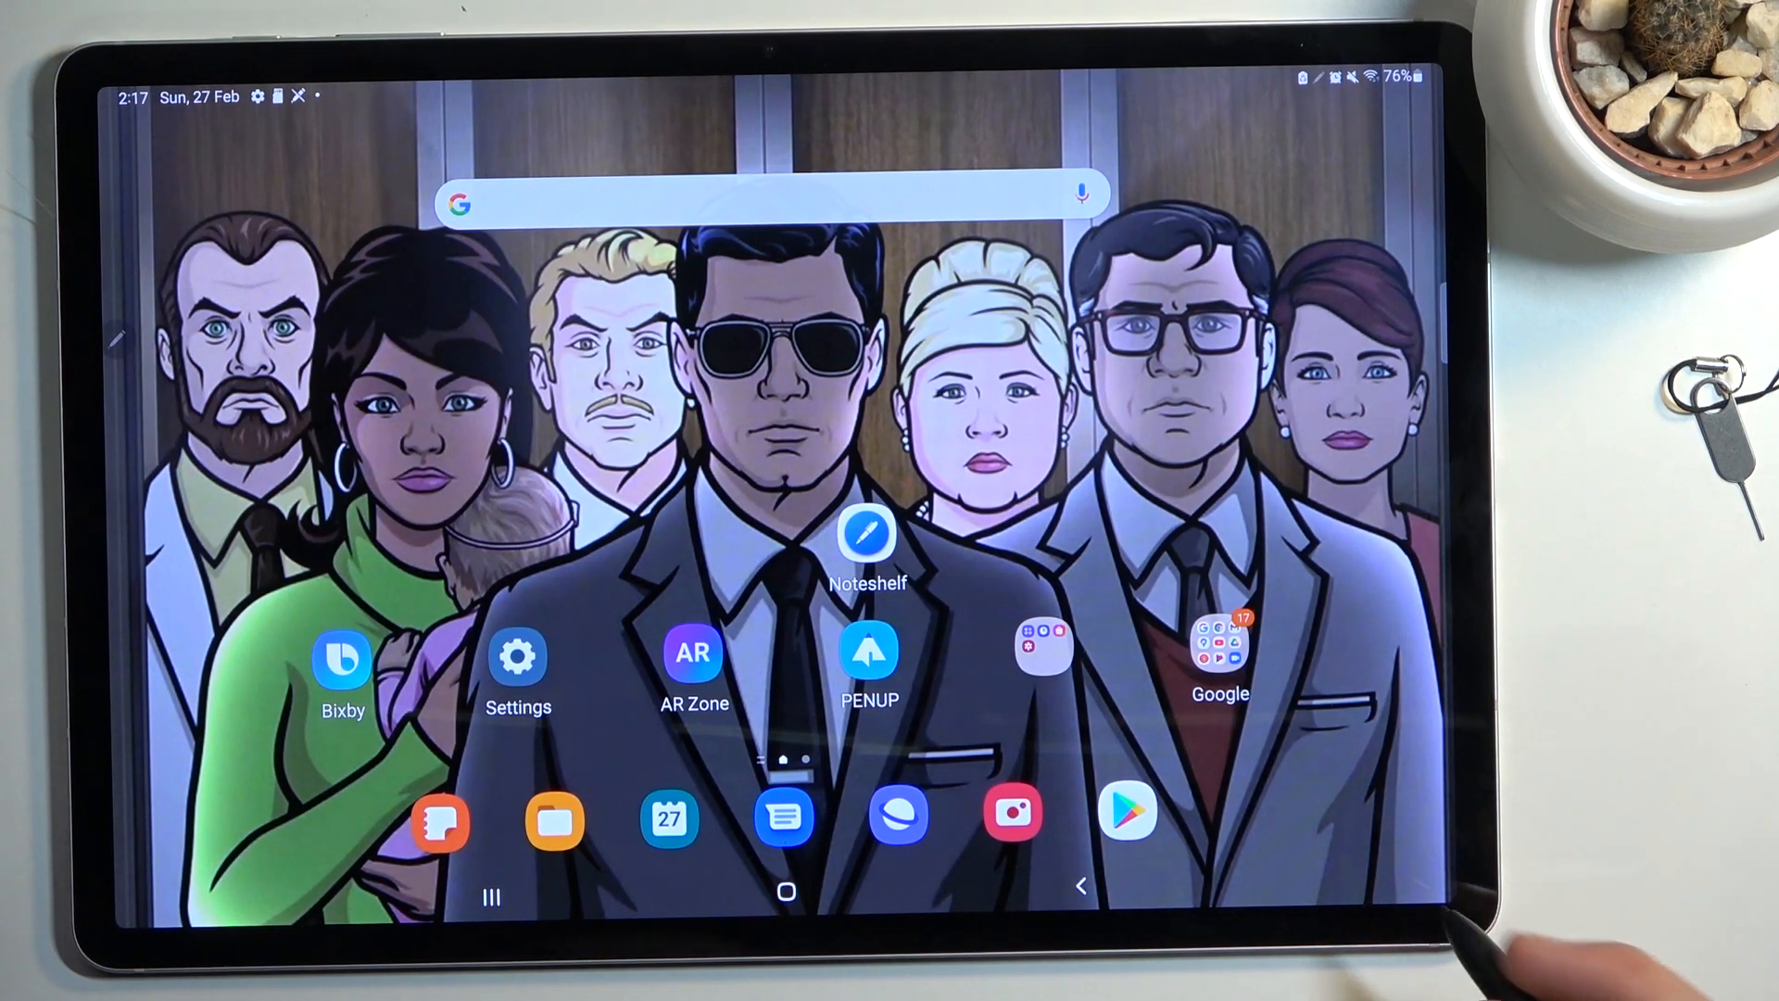
Dismiss the high-brightness battery warning and lower the brightness slider slightly
{"action": "scroll", "scroll_direction": "left", "scroll_amount": 3}
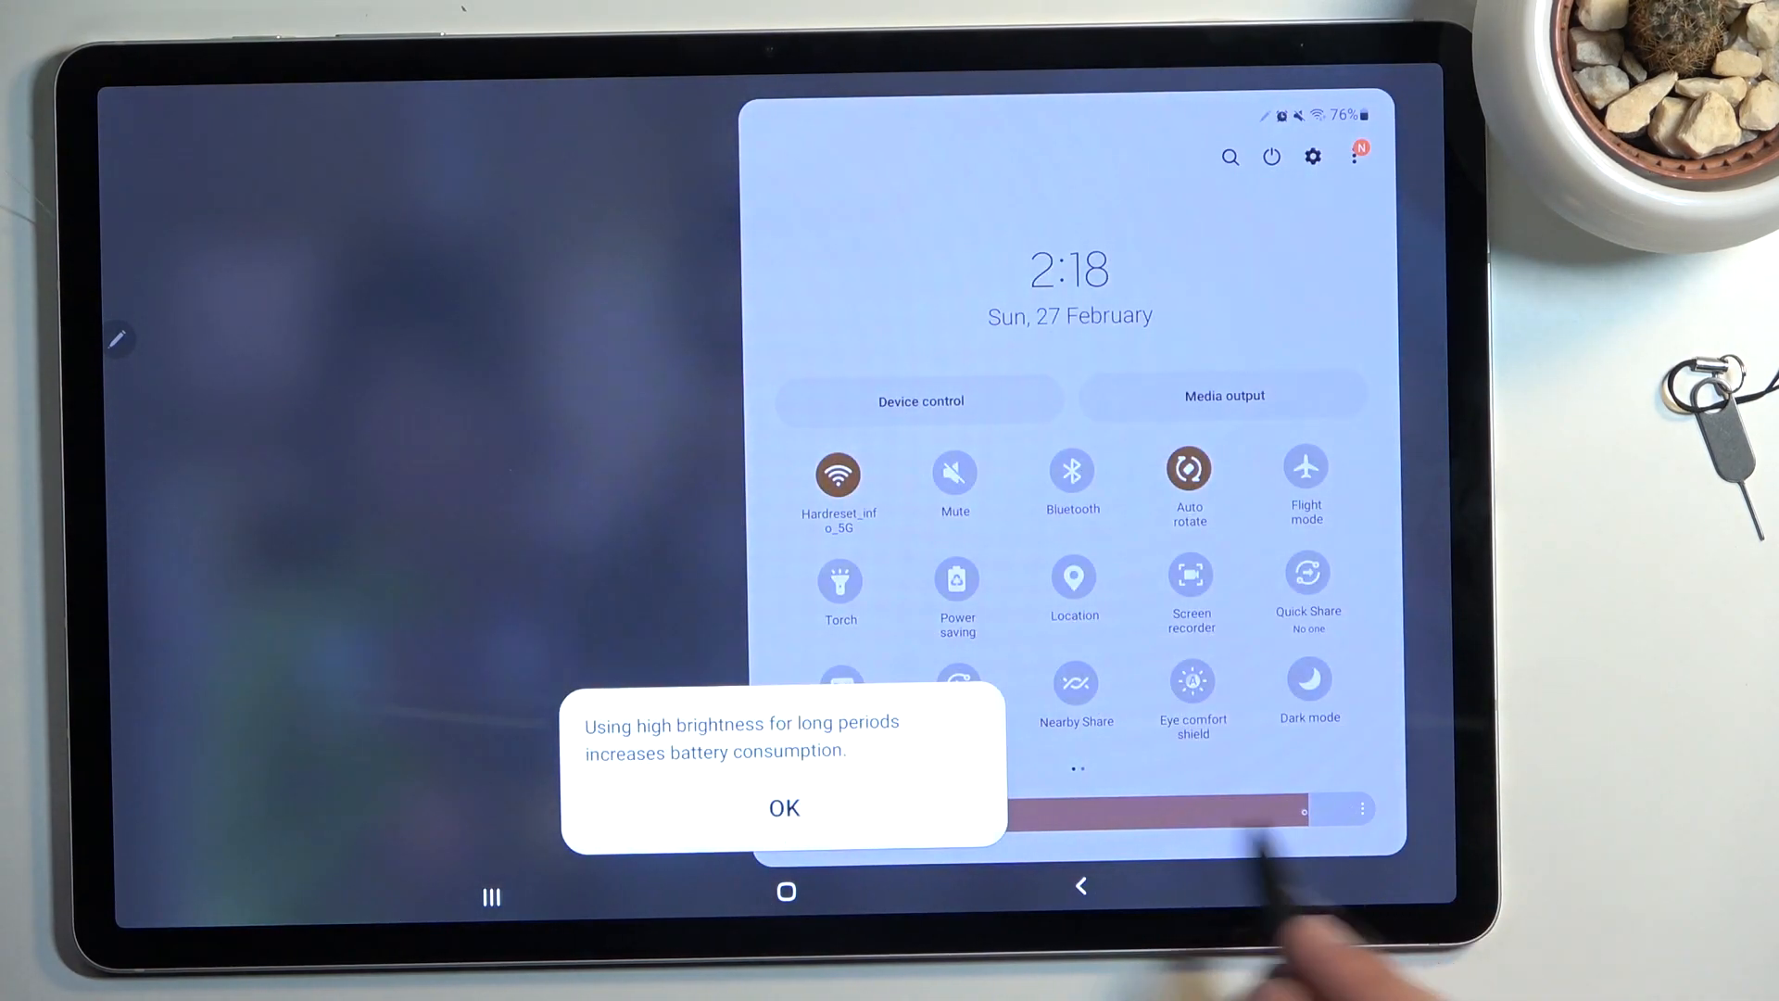
{"action": "left_click", "coordinate": [782, 807]}
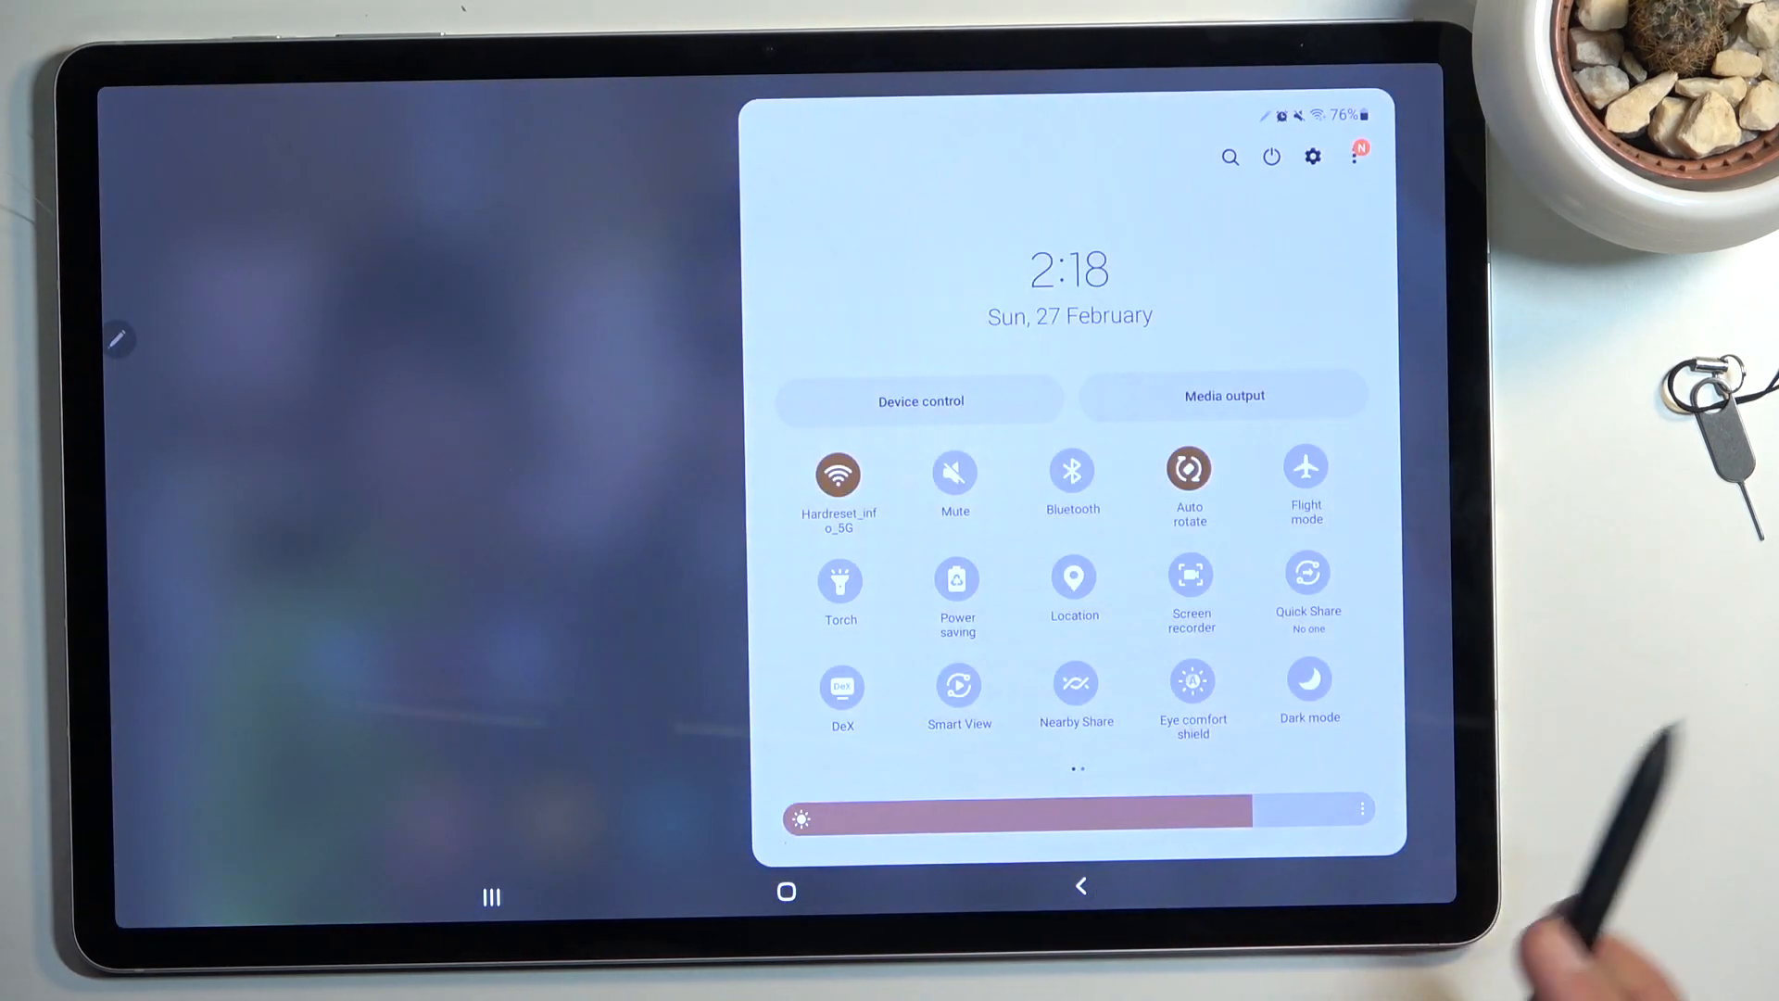
Toggle Dark mode on and back off in quick settings, then land on the home screen
{"action": "scroll", "scroll_direction": "left", "scroll_amount": 3}
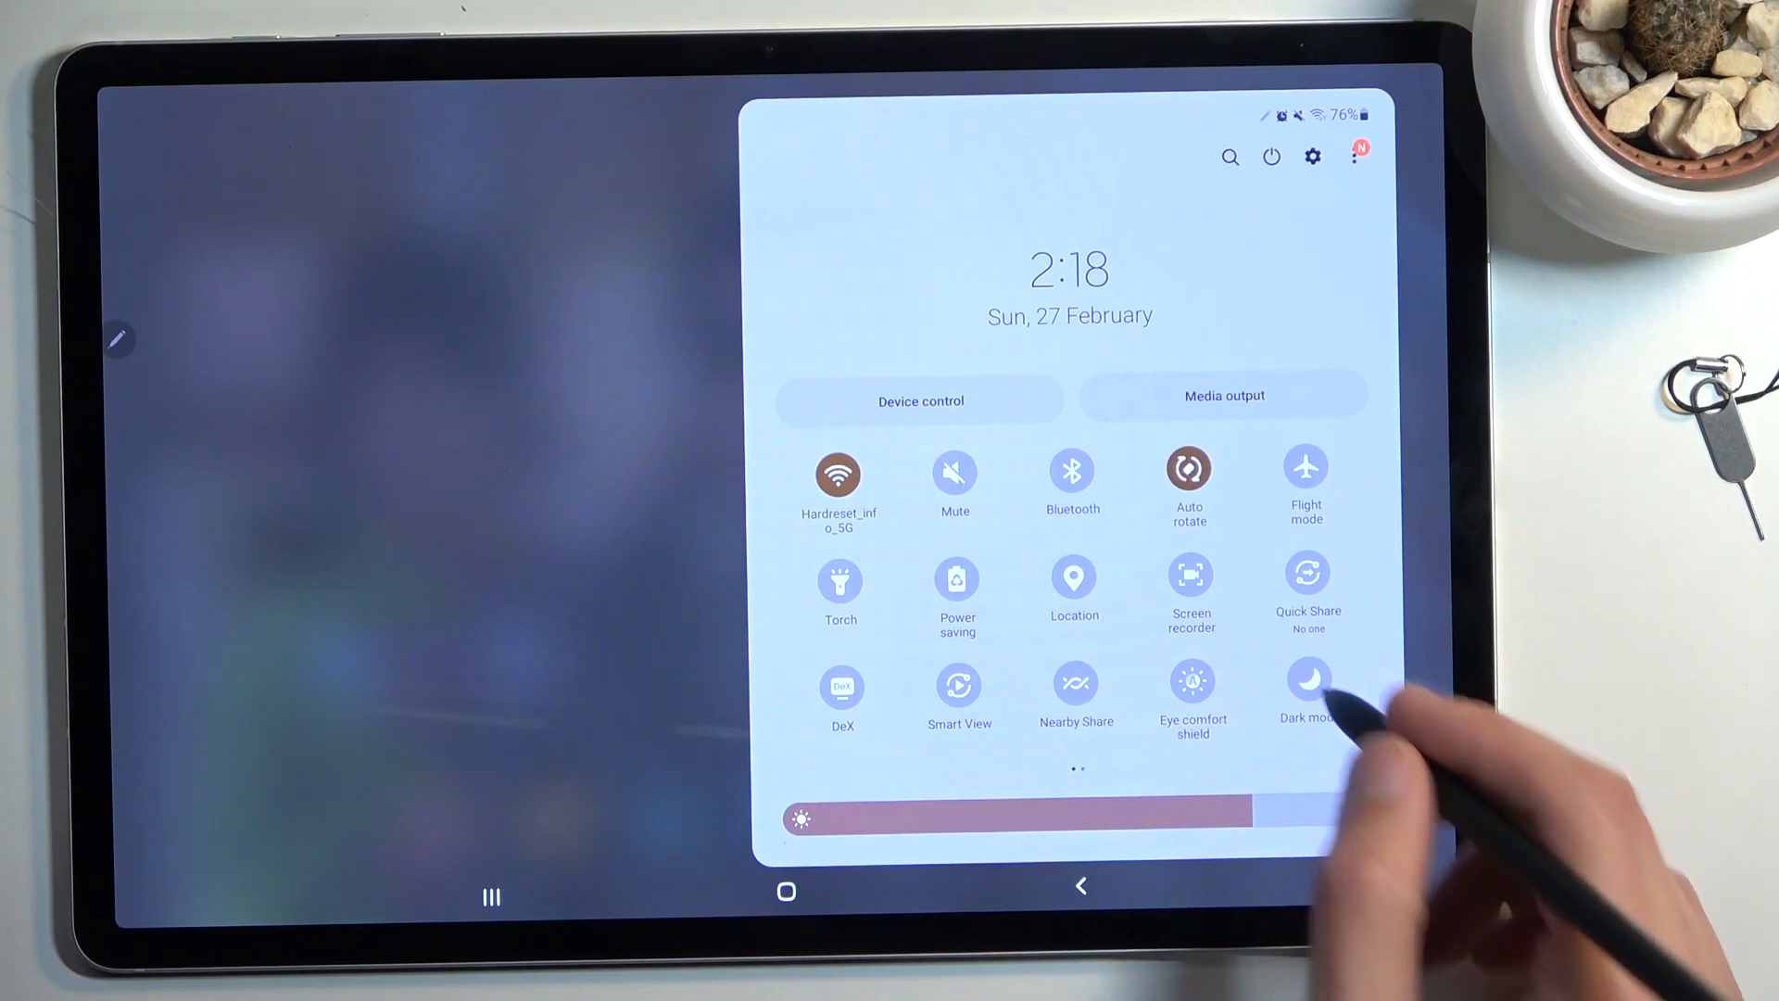
{"action": "left_click", "coordinate": [1307, 684]}
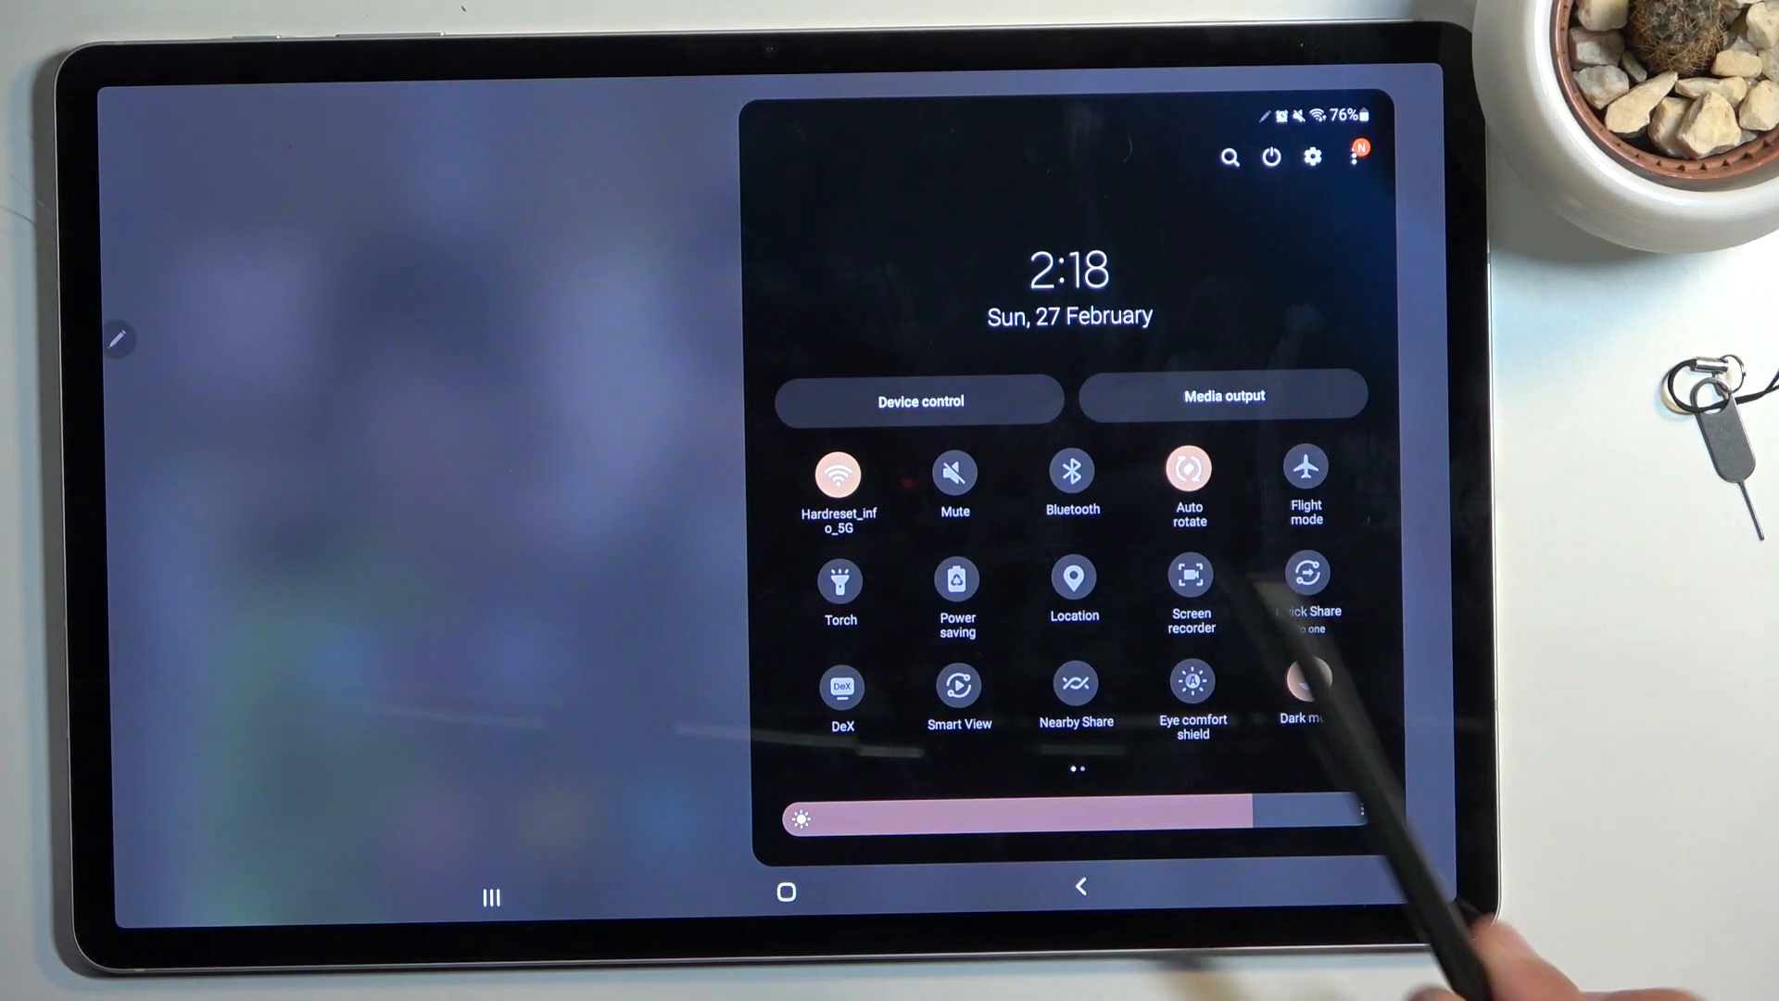
{"action": "left_click", "coordinate": [1306, 680]}
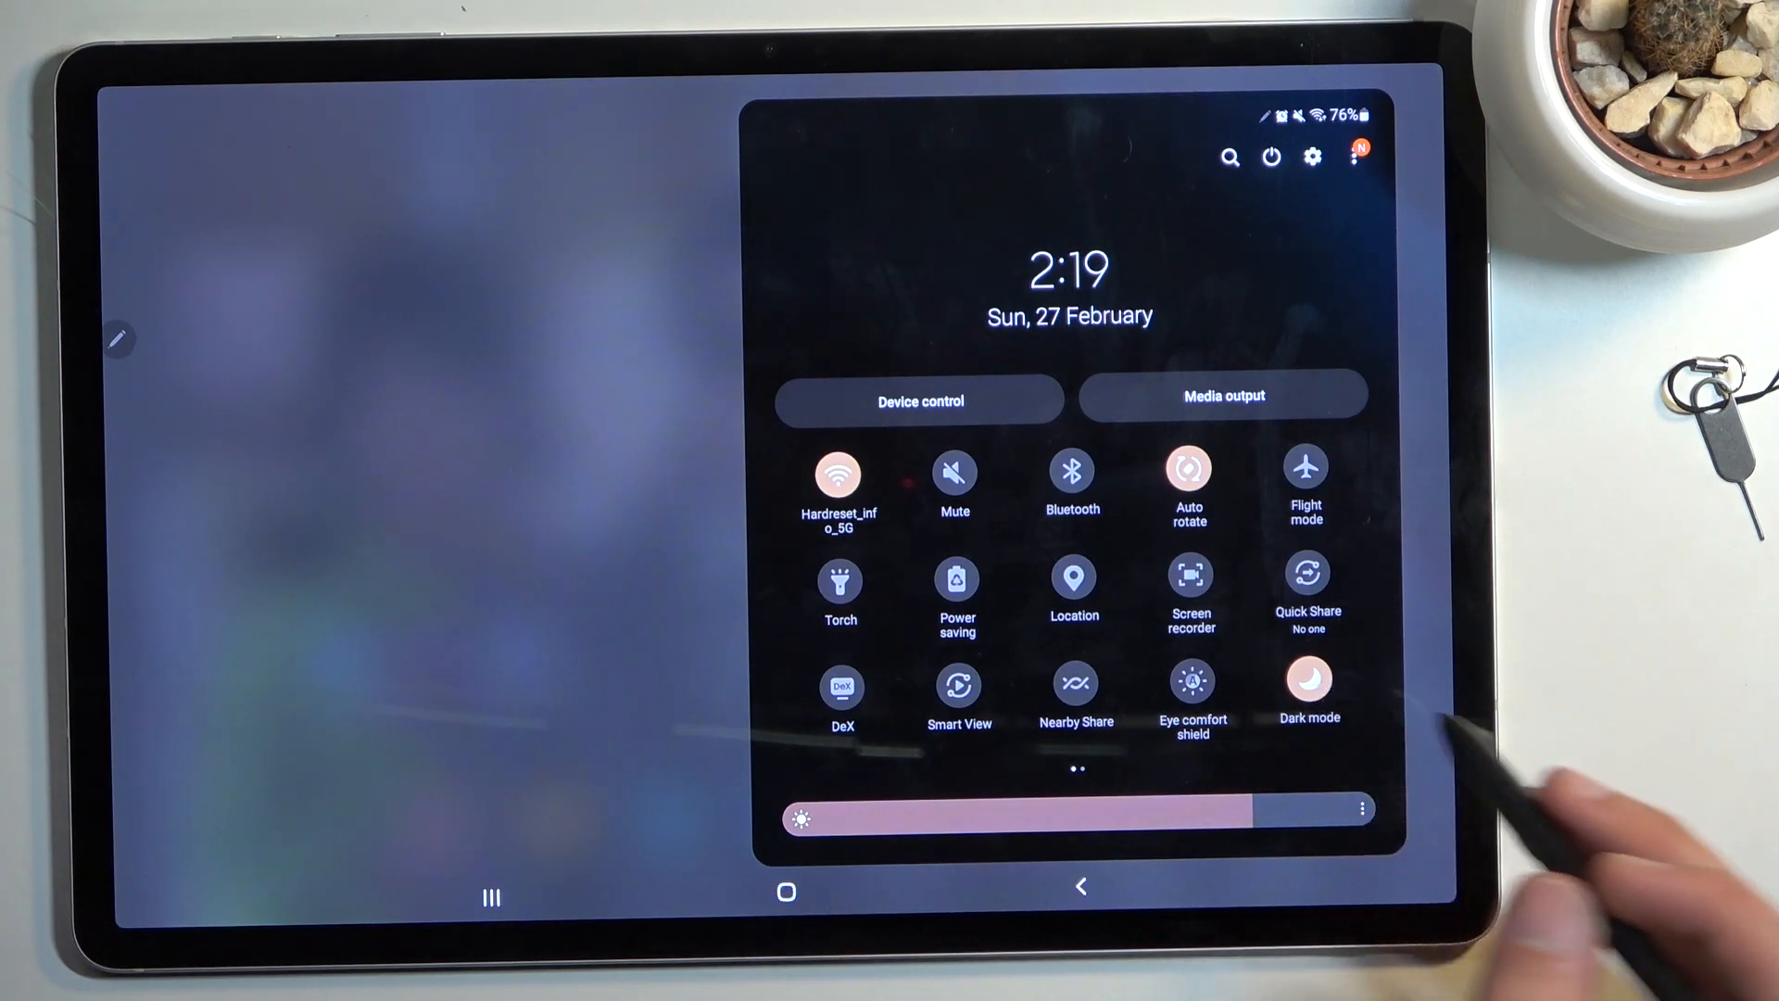
{"action": "left_click", "coordinate": [1308, 680]}
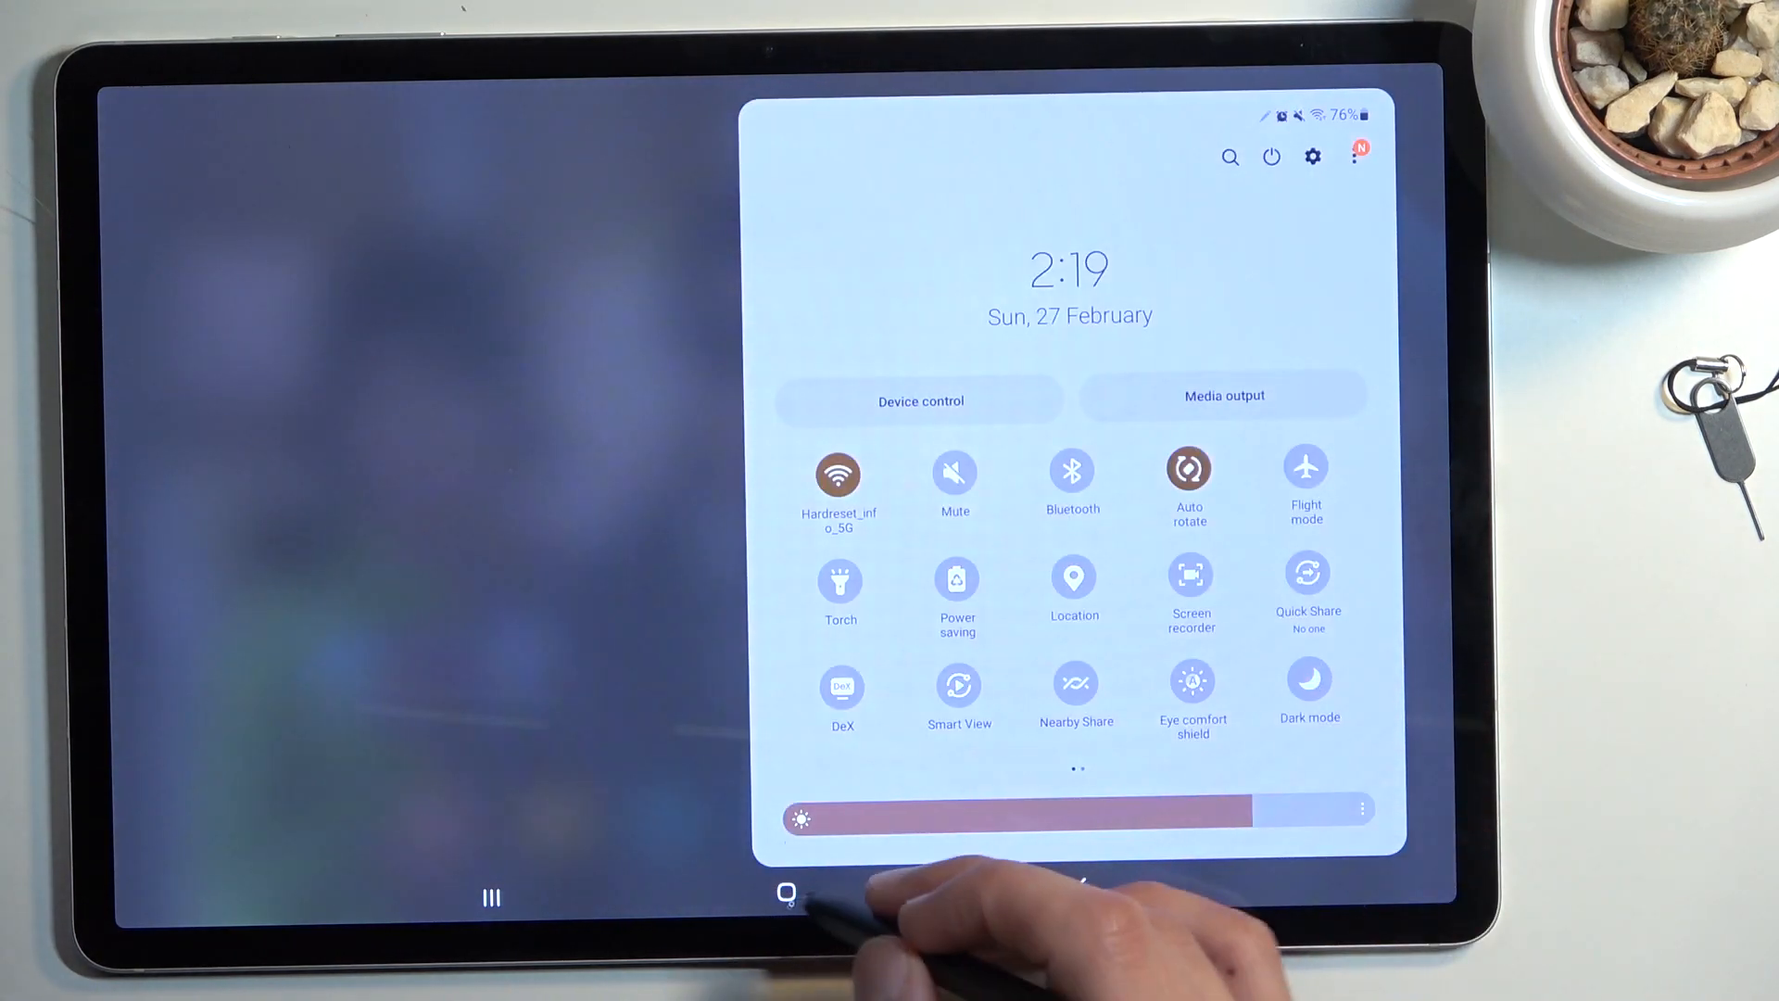
{"action": "left_click", "coordinate": [785, 895]}
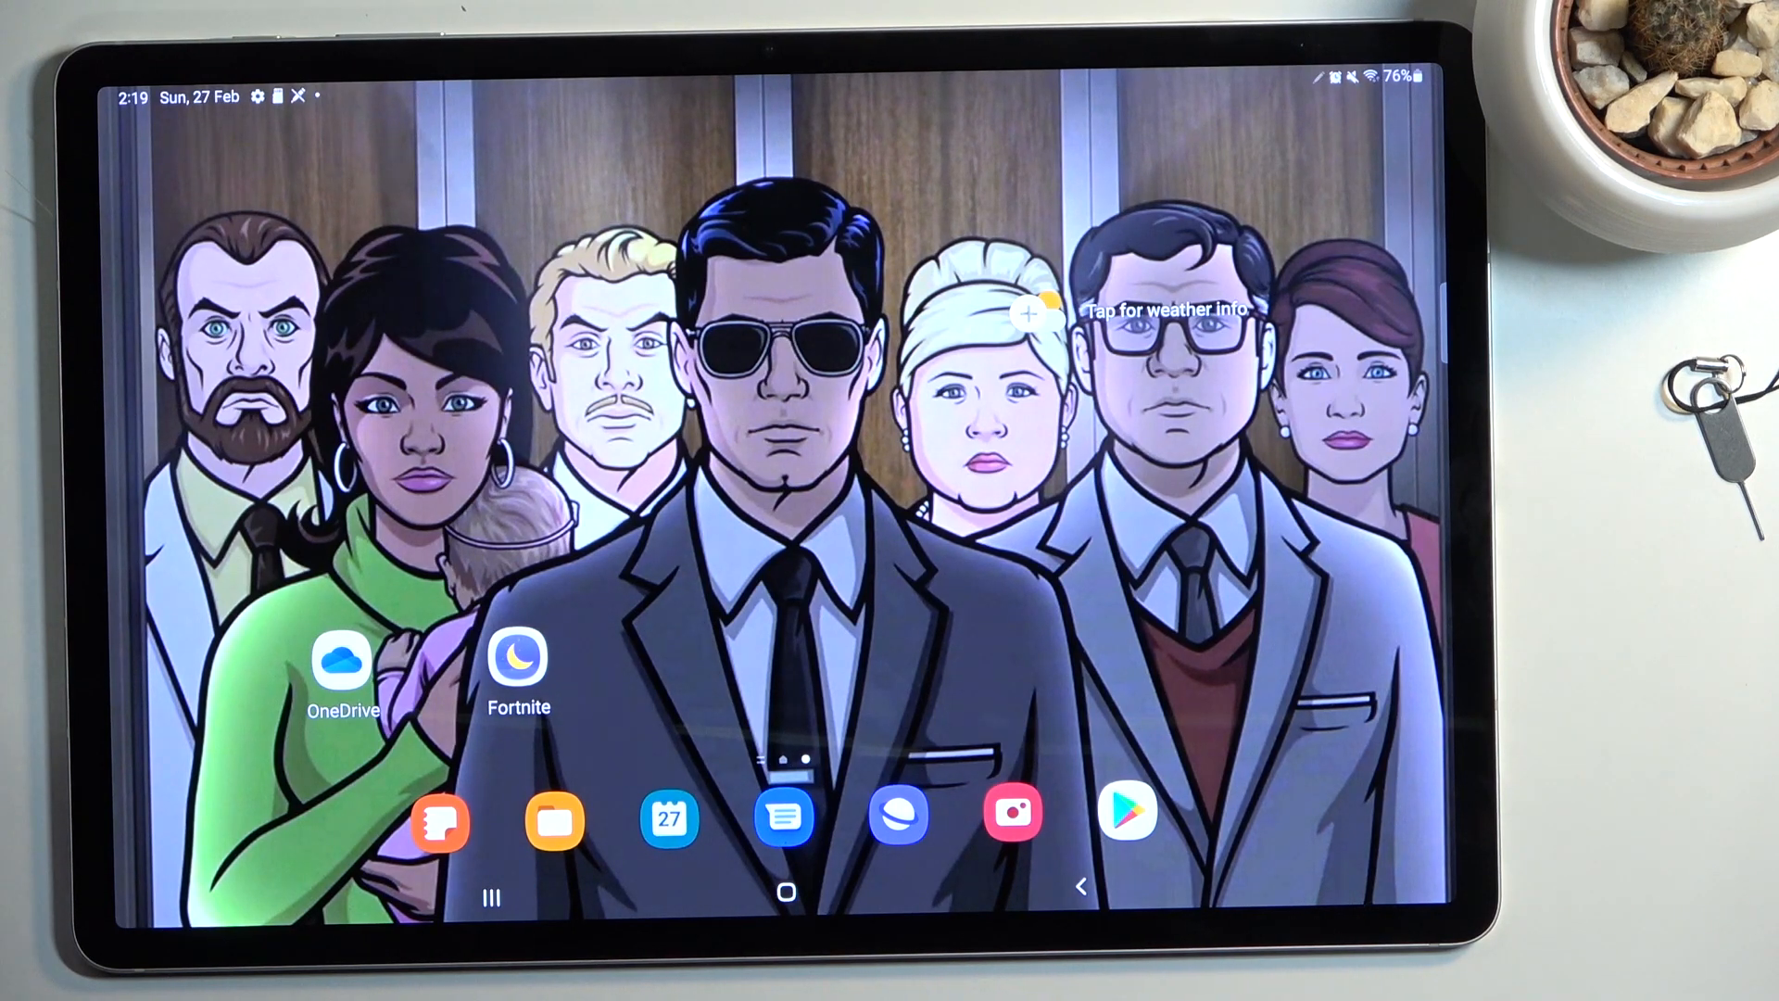